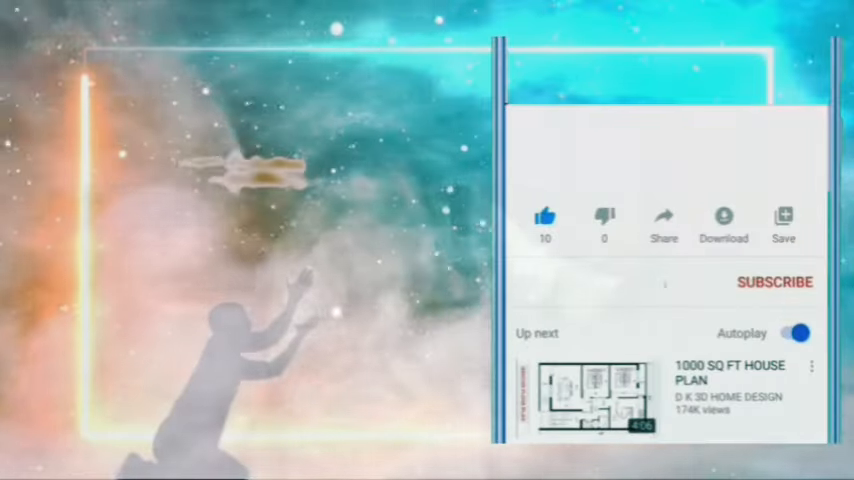
click(774, 282)
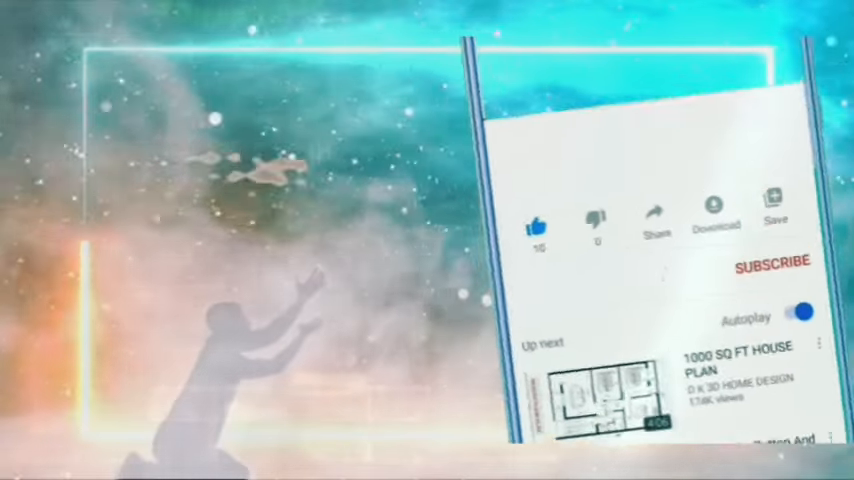
click(772, 268)
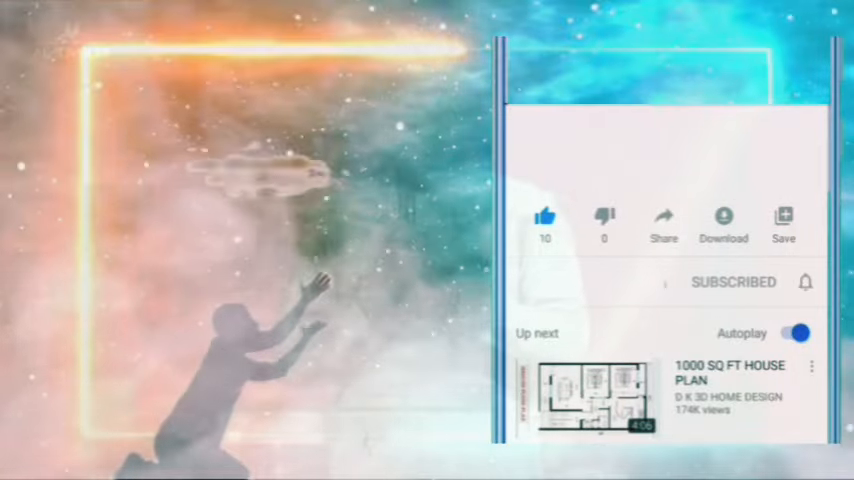
click(806, 282)
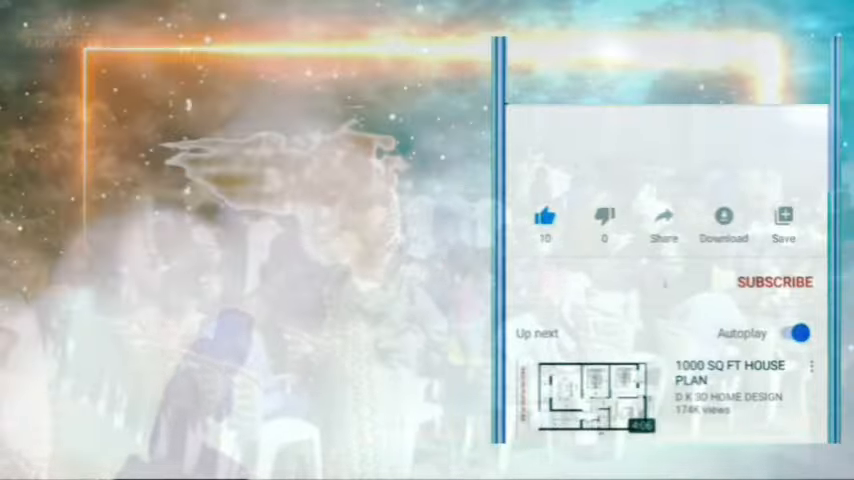
click(776, 282)
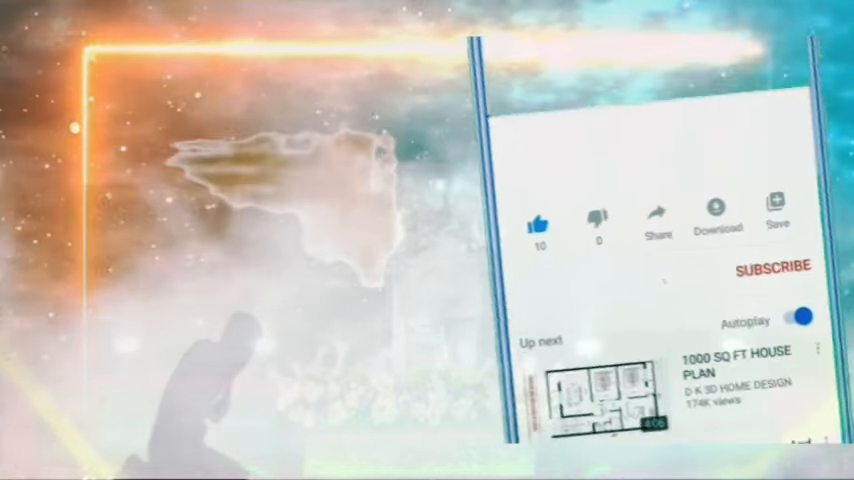
click(772, 268)
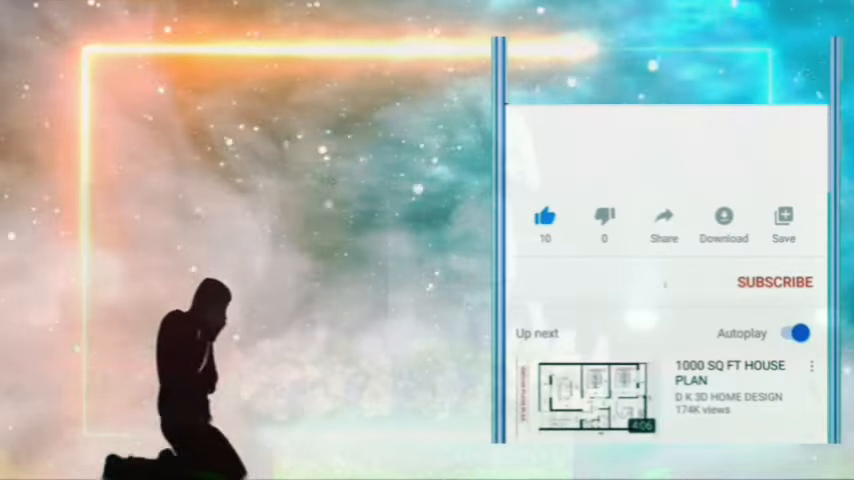
click(774, 282)
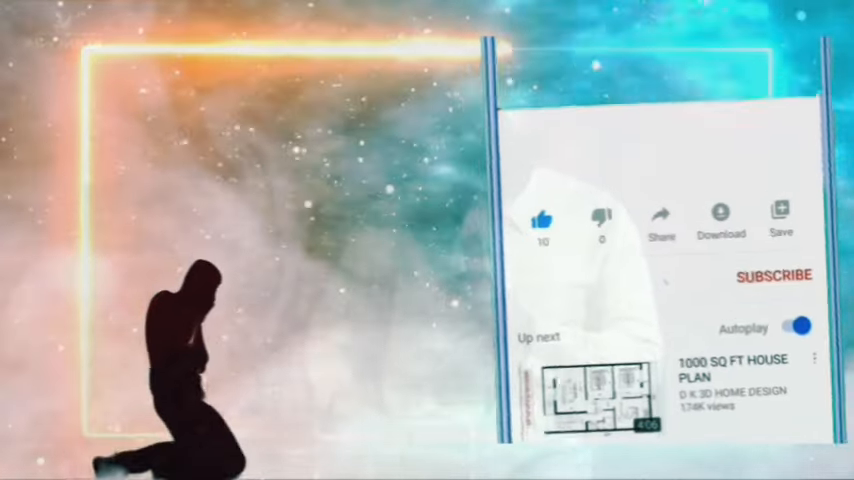
click(774, 276)
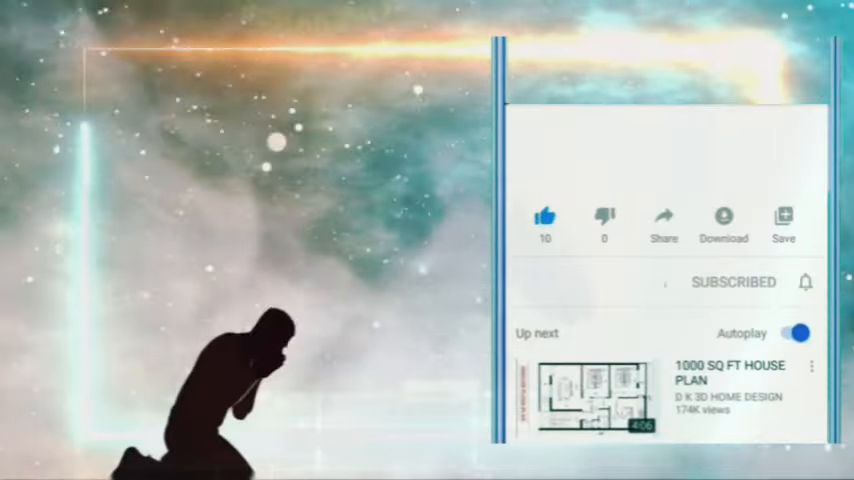
click(804, 280)
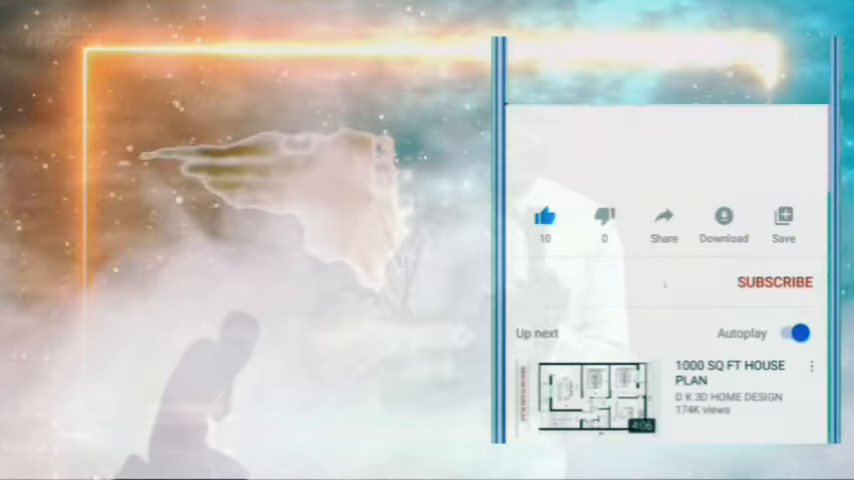
click(776, 282)
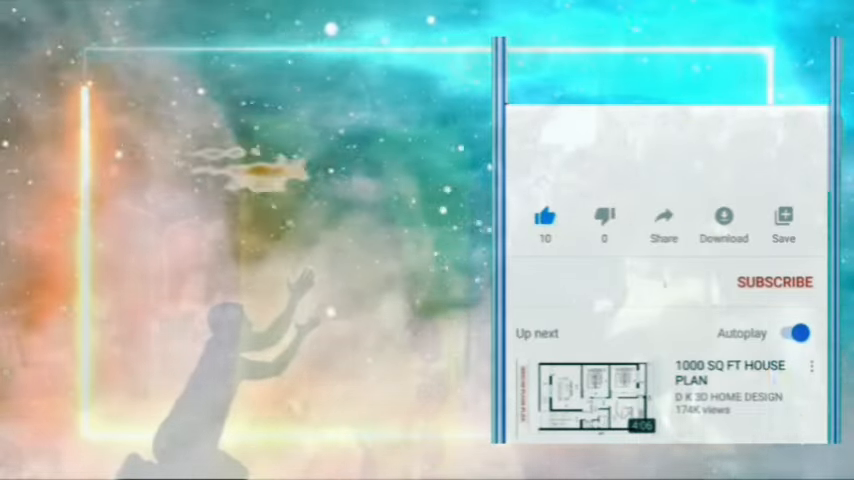
click(776, 282)
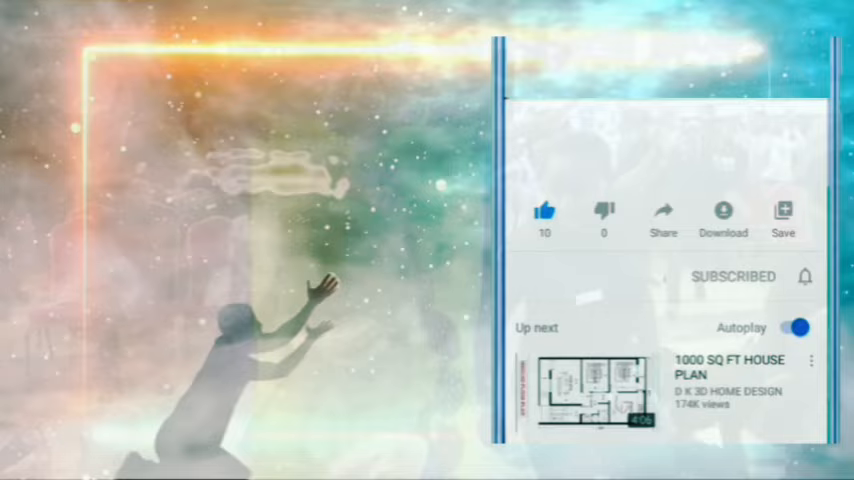